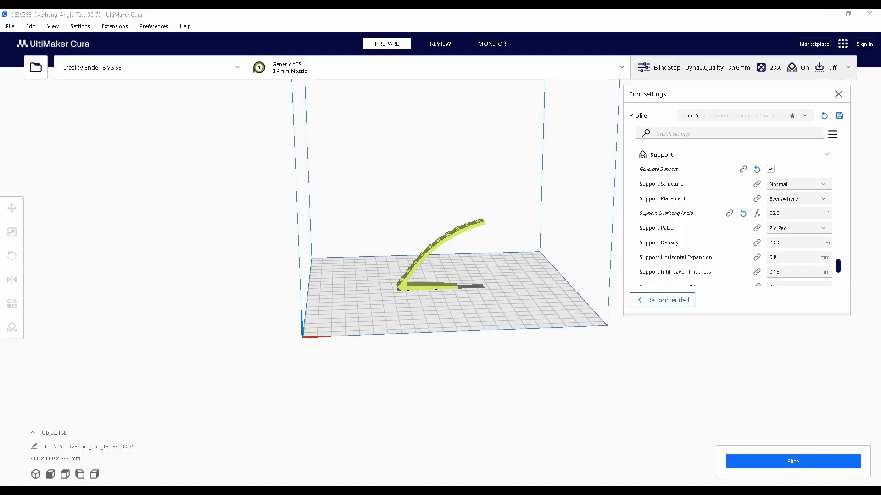
mouse_move(666, 213)
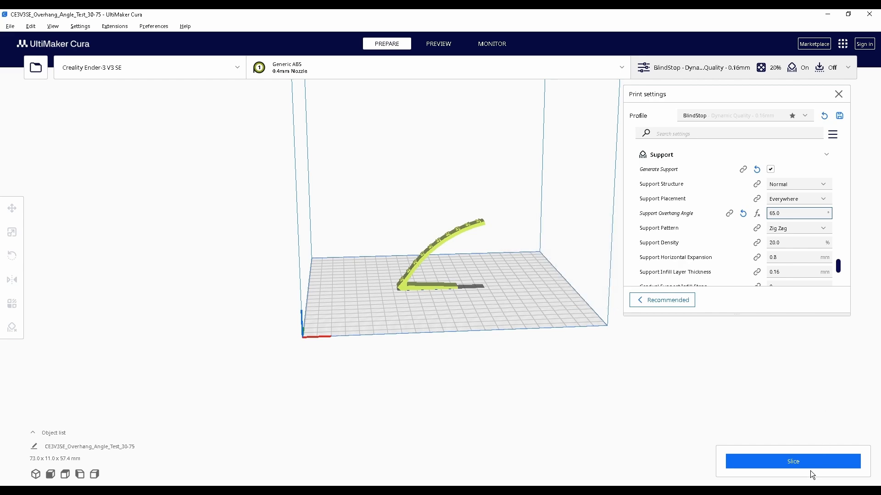
Step: Slice the plates and view the dragon head toolpath preview with supports at a 20° threshold
left_click(792, 461)
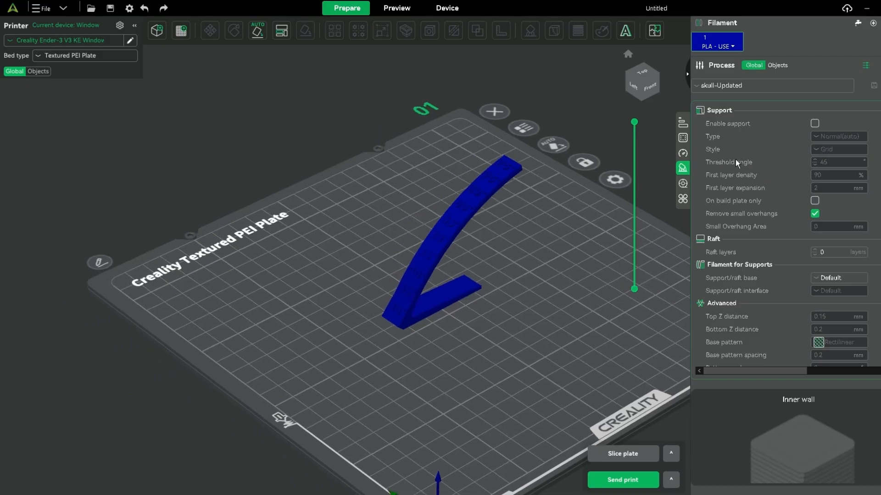
mouse_move(729, 162)
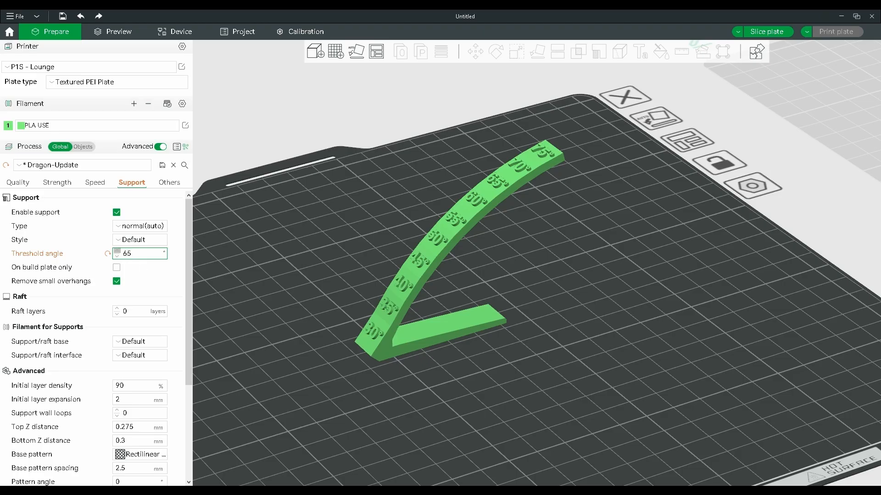
left_click(765, 31)
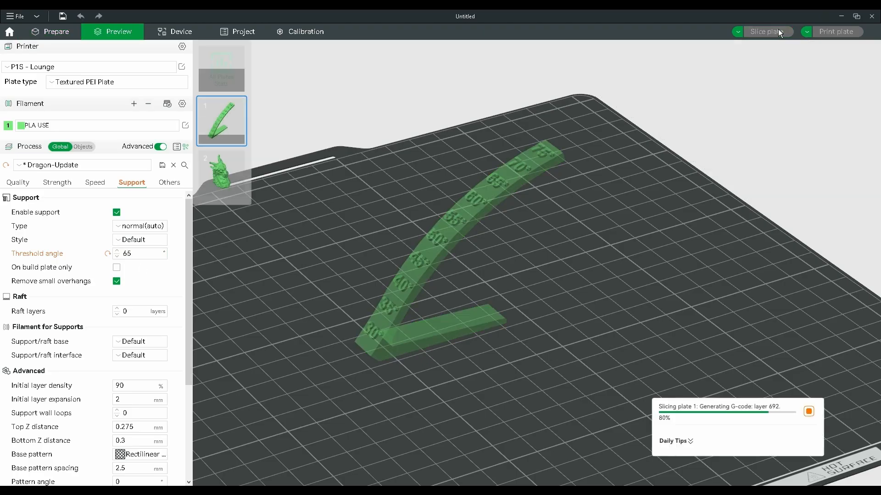
left_click(765, 32)
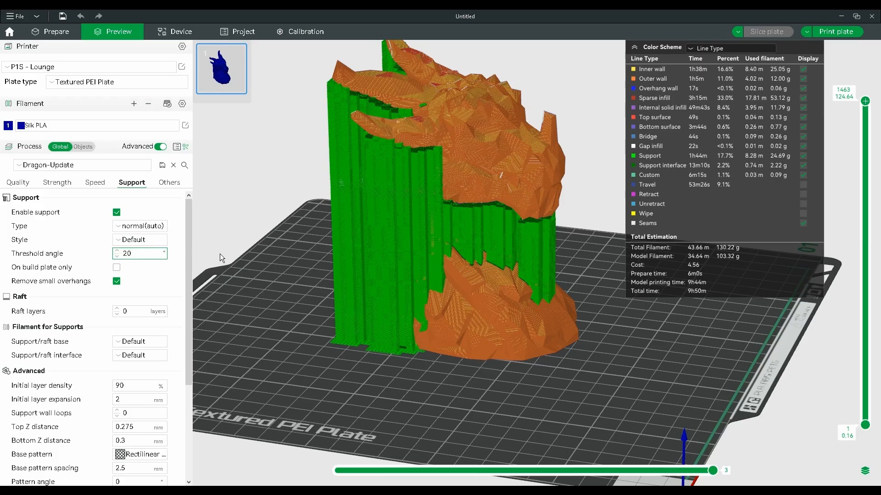
Step: Return to Prepare and view the 80 mm/s speed settings for both plates
left_click(766, 31)
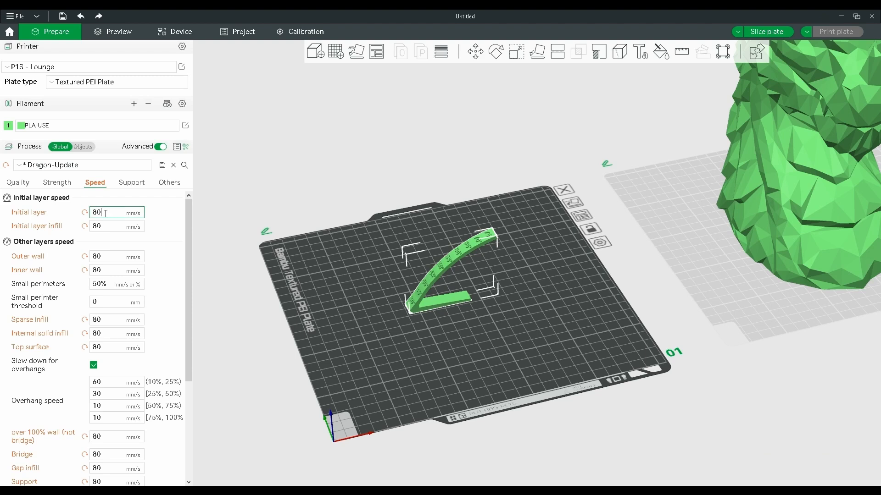
Step: Set the layer height to 0.16 mm in the Quality settings, checking the 80 mm/s speeds
left_click(18, 181)
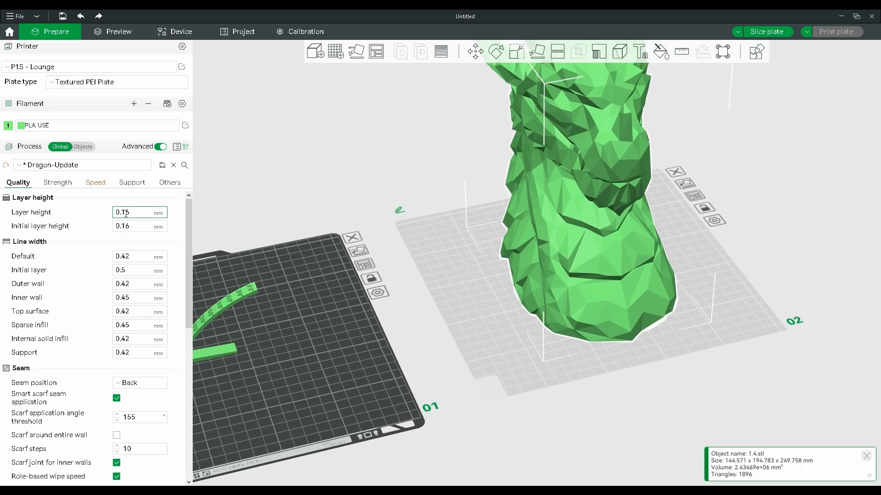
type("0.16")
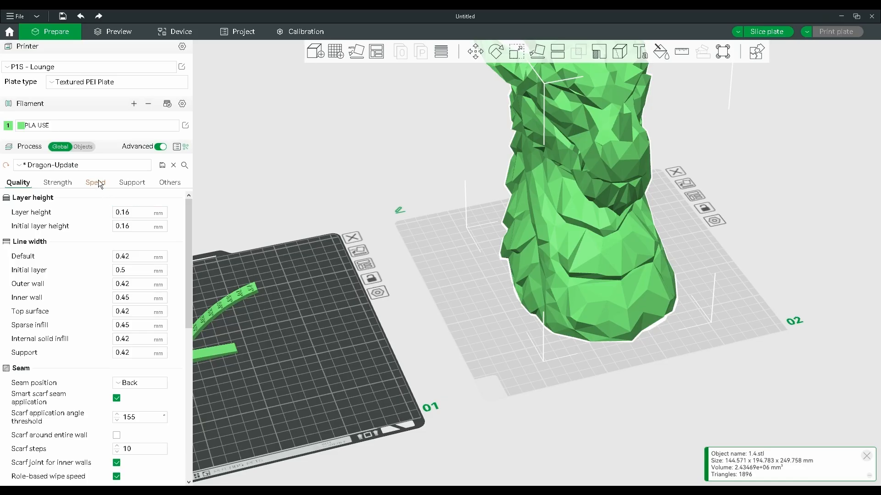
left_click(95, 182)
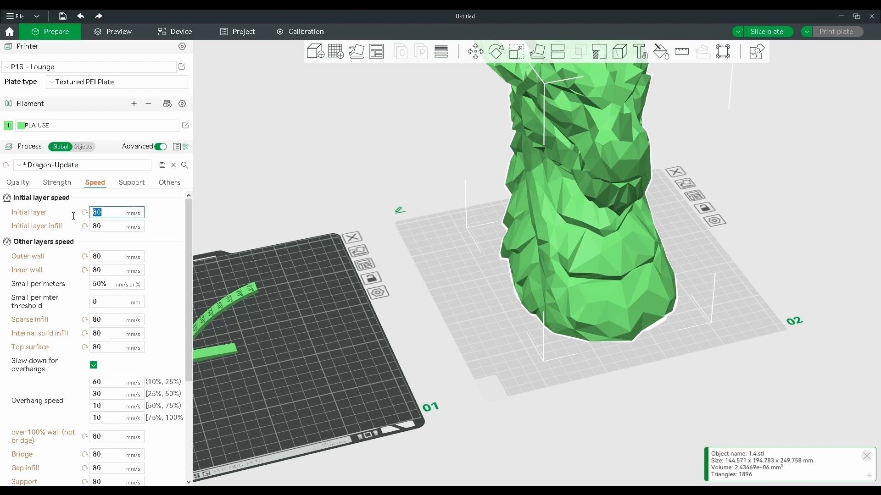
left_click(17, 182)
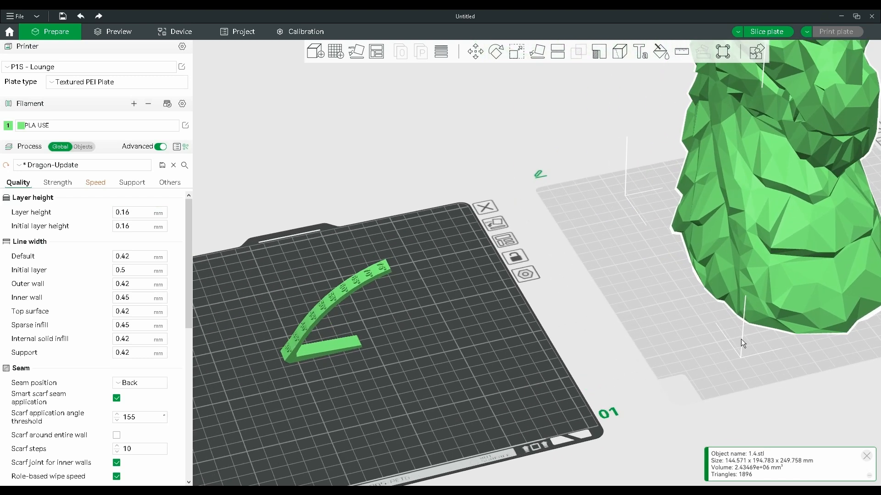
mouse_move(742, 344)
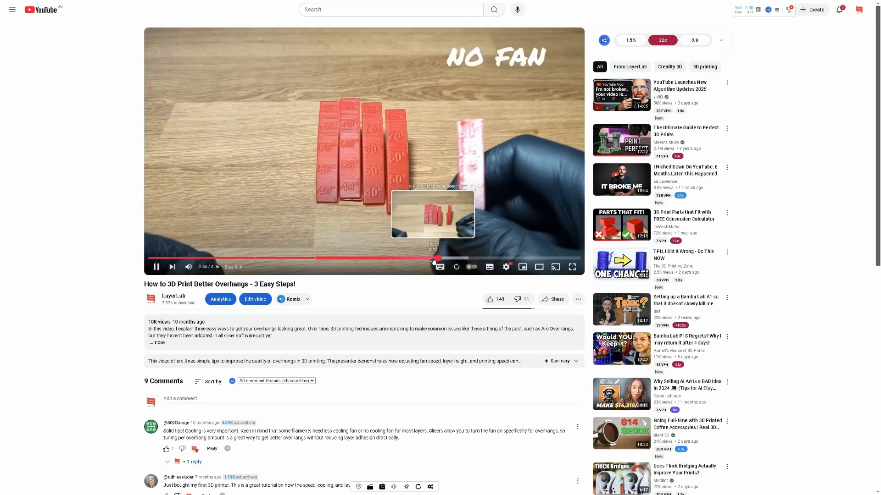
Step: Switch to the YouTube overhang video, then show the dragon head's Support settings with threshold angle 35°
key("alt+tab")
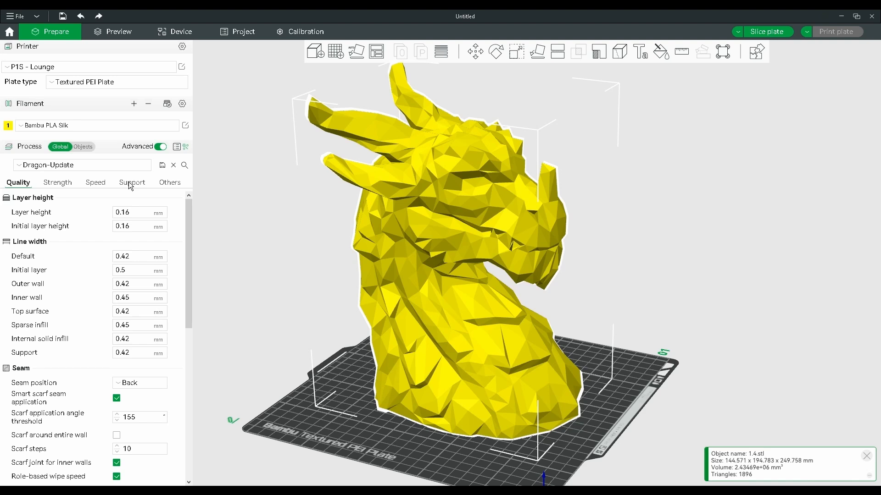
left_click(131, 181)
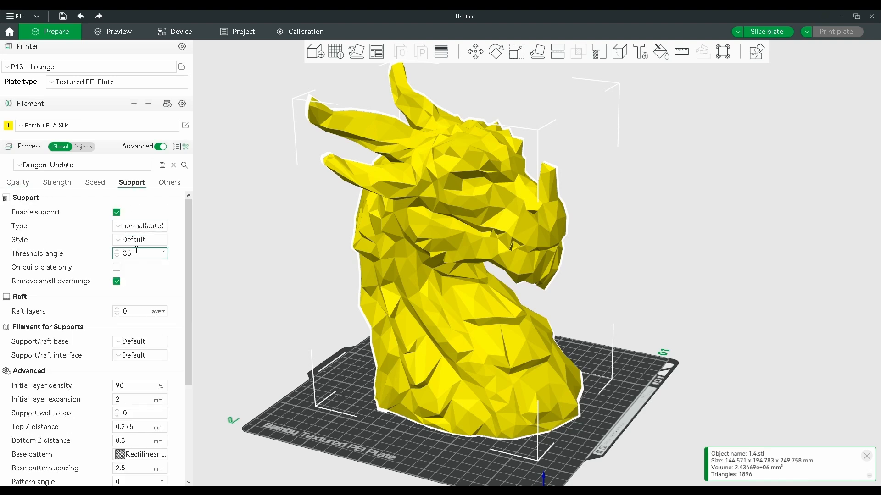